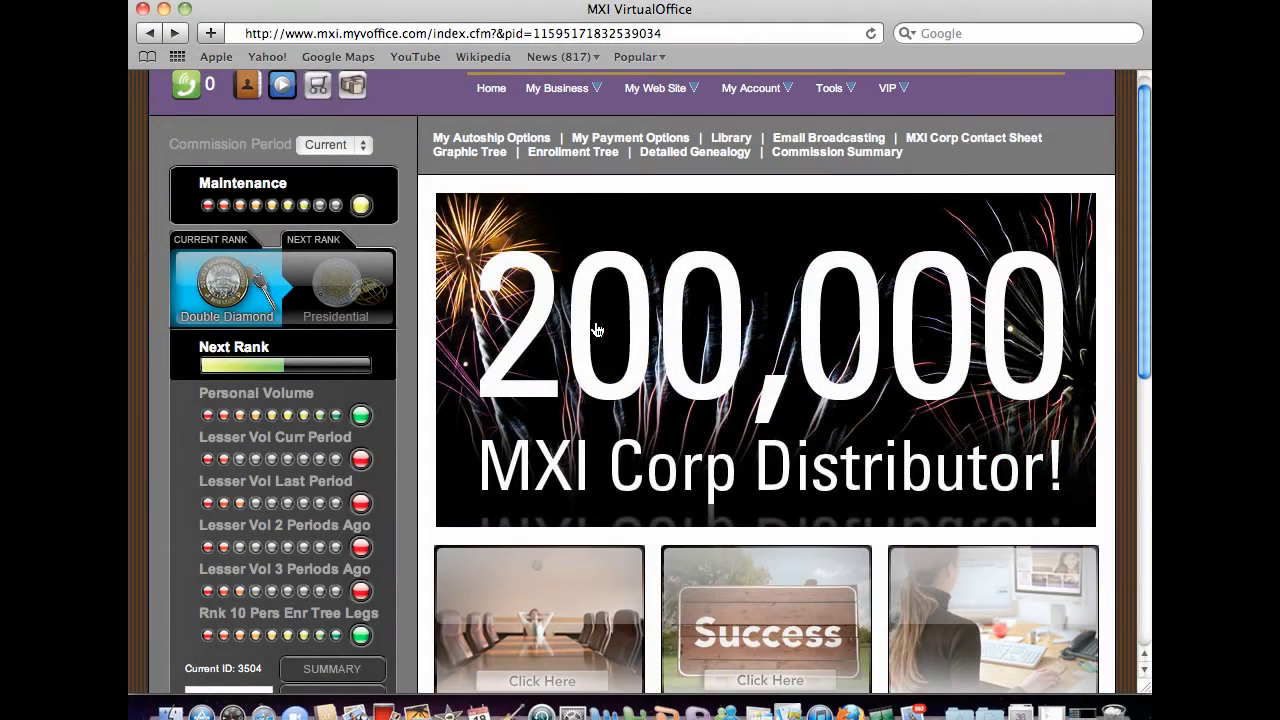
Expand the My Business menu to reveal Genealogy, Reports and Commission Summary options
left_click(557, 88)
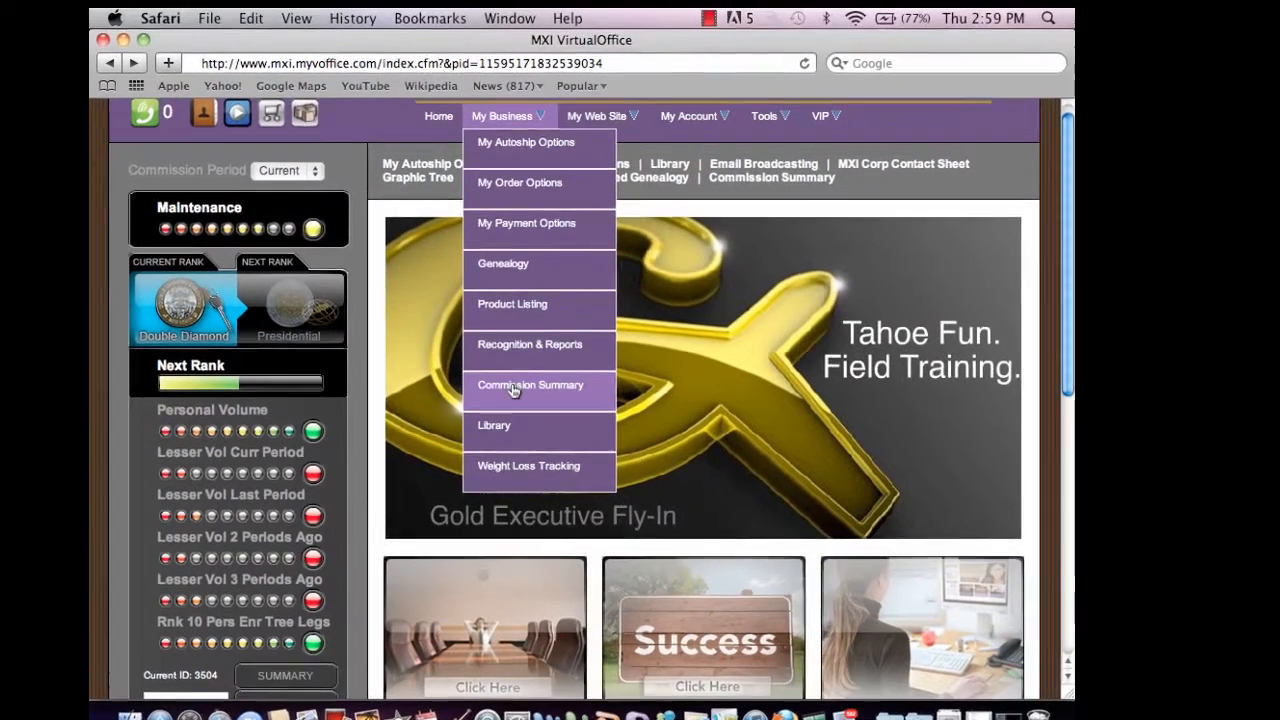
Load the Commission Summary and continue with Primary Bonuses for Period 32, 2008
left_click(530, 385)
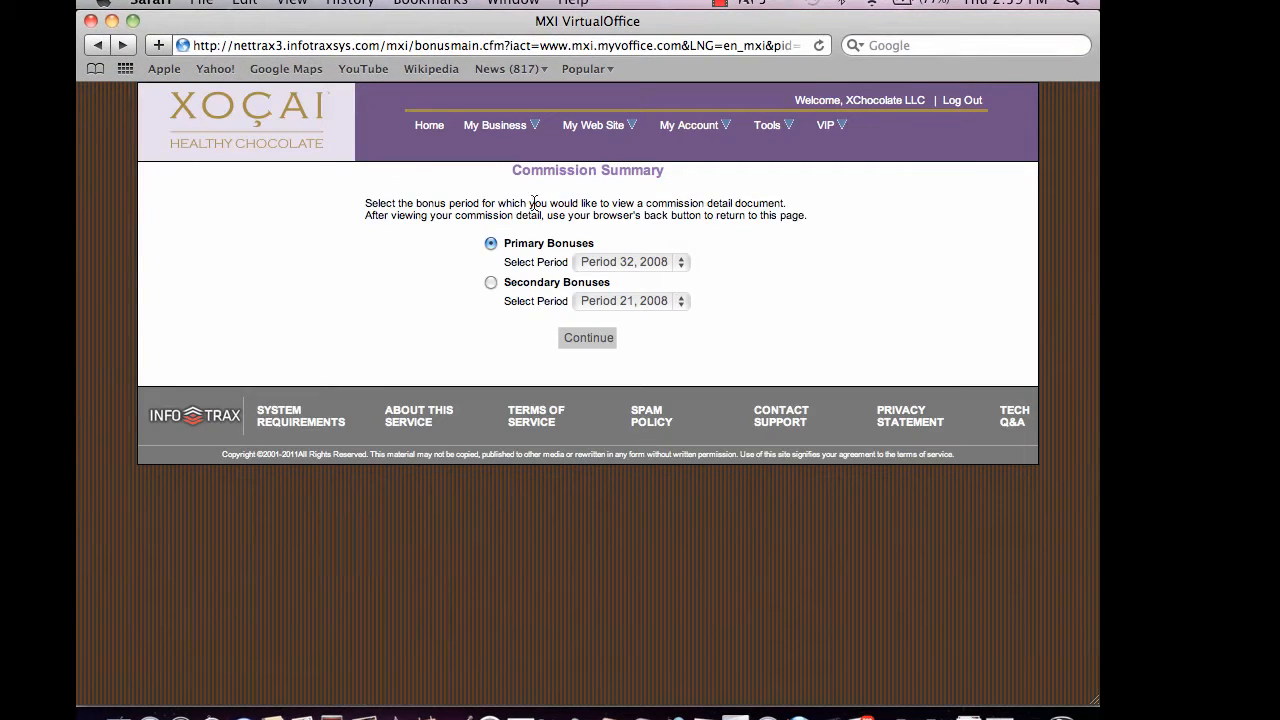
mouse_move(605, 240)
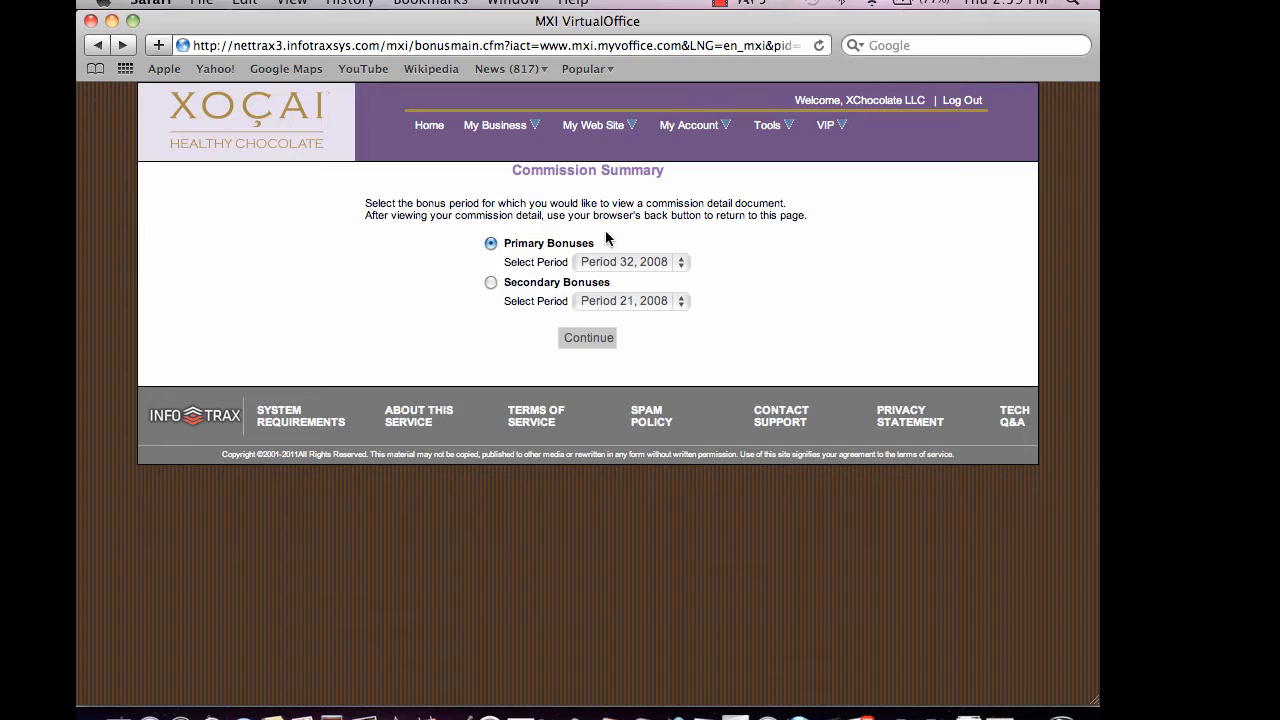
mouse_move(505, 215)
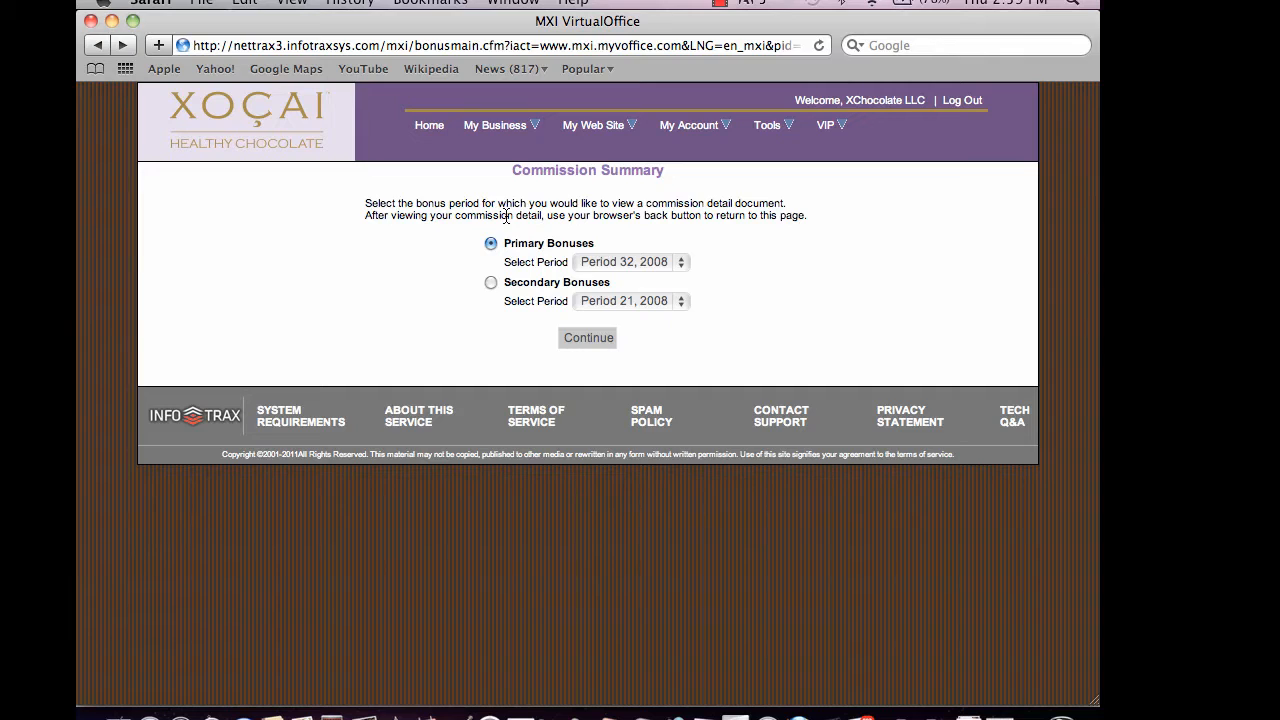
mouse_move(519, 337)
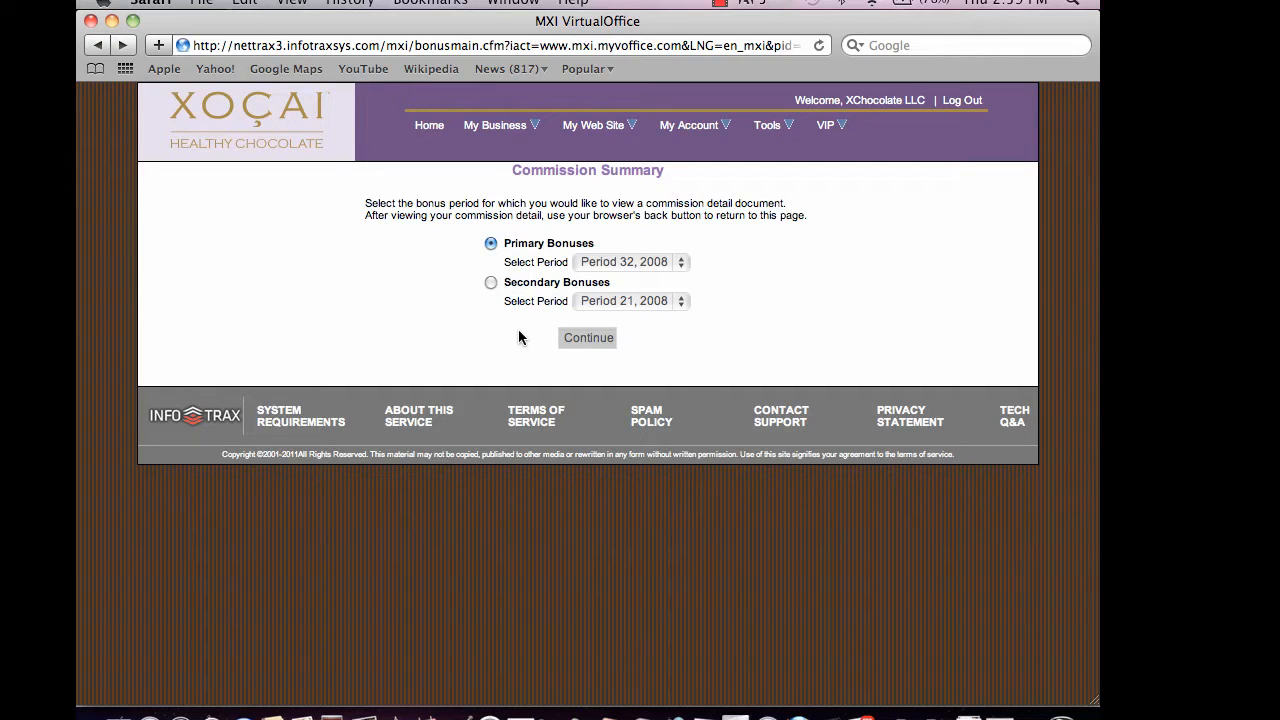
mouse_move(570, 298)
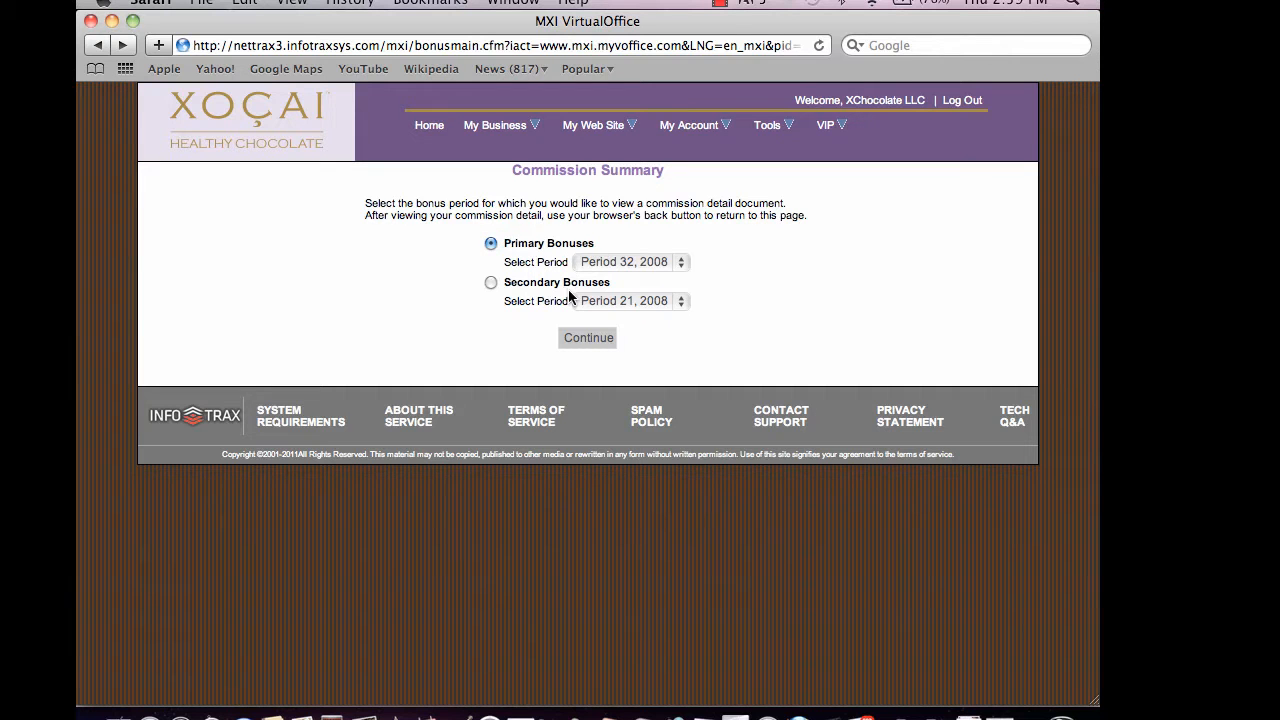
left_click(588, 337)
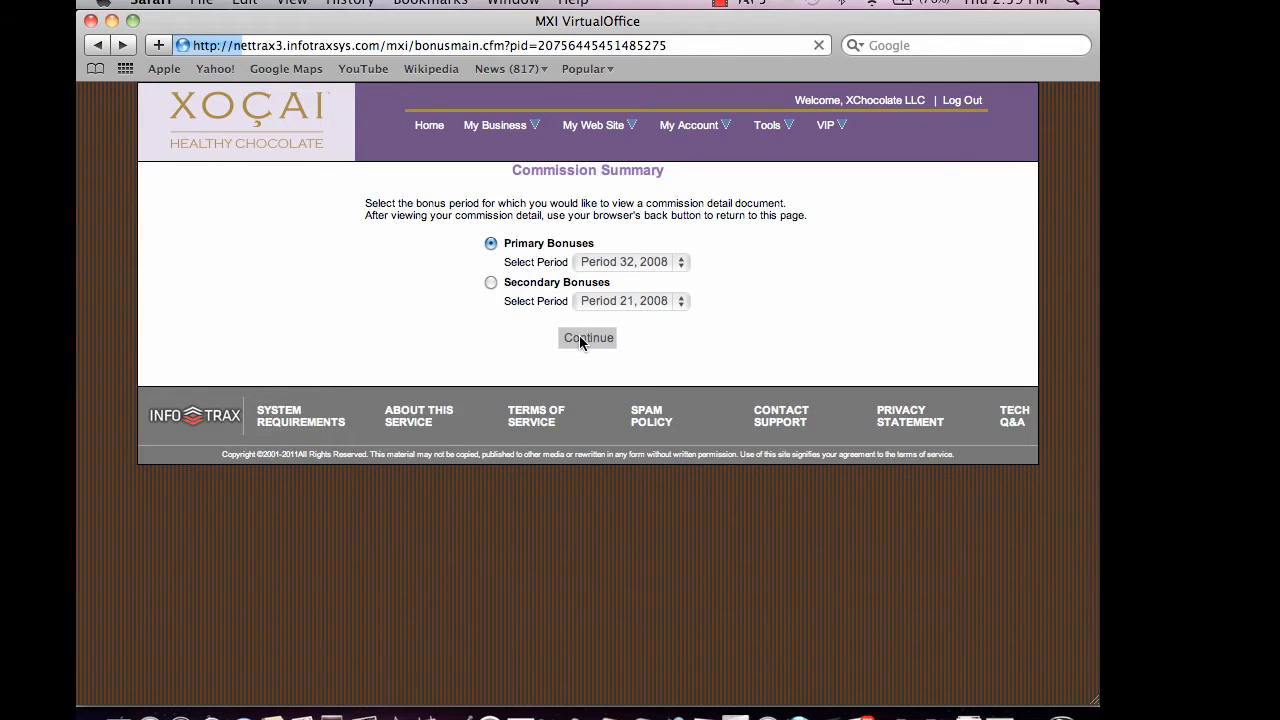
left_click(587, 337)
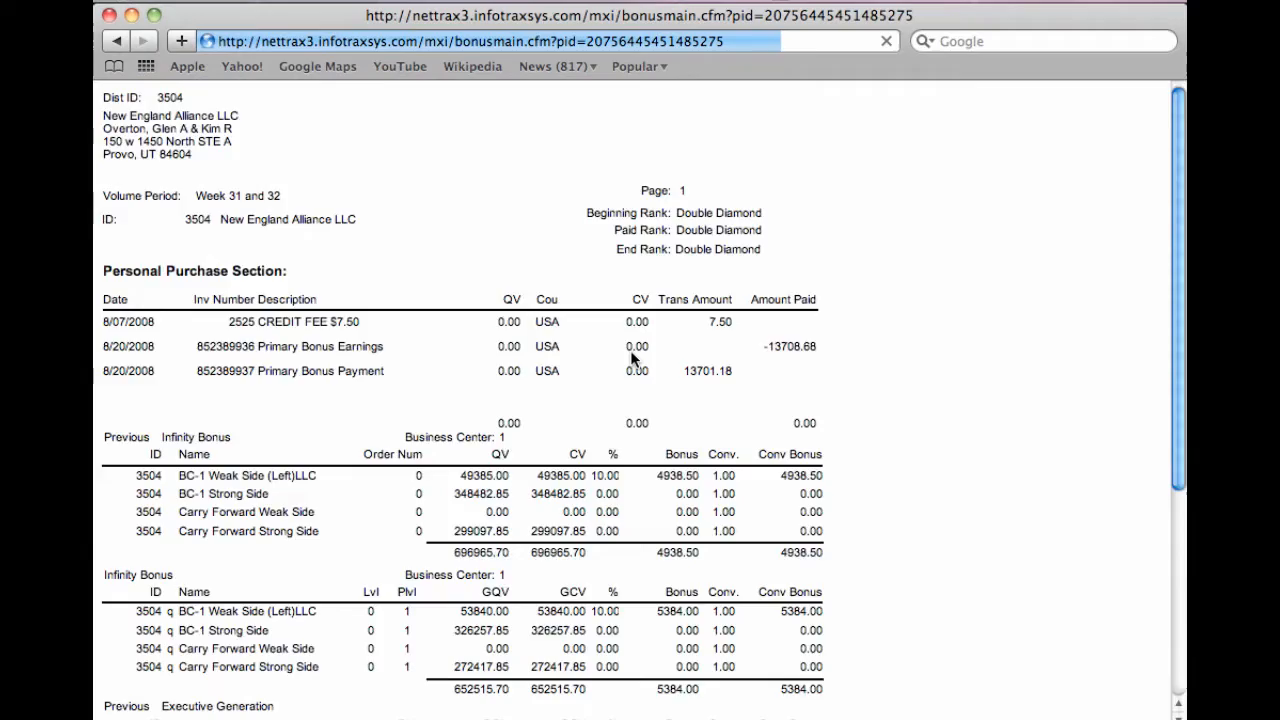
scroll("down", 3)
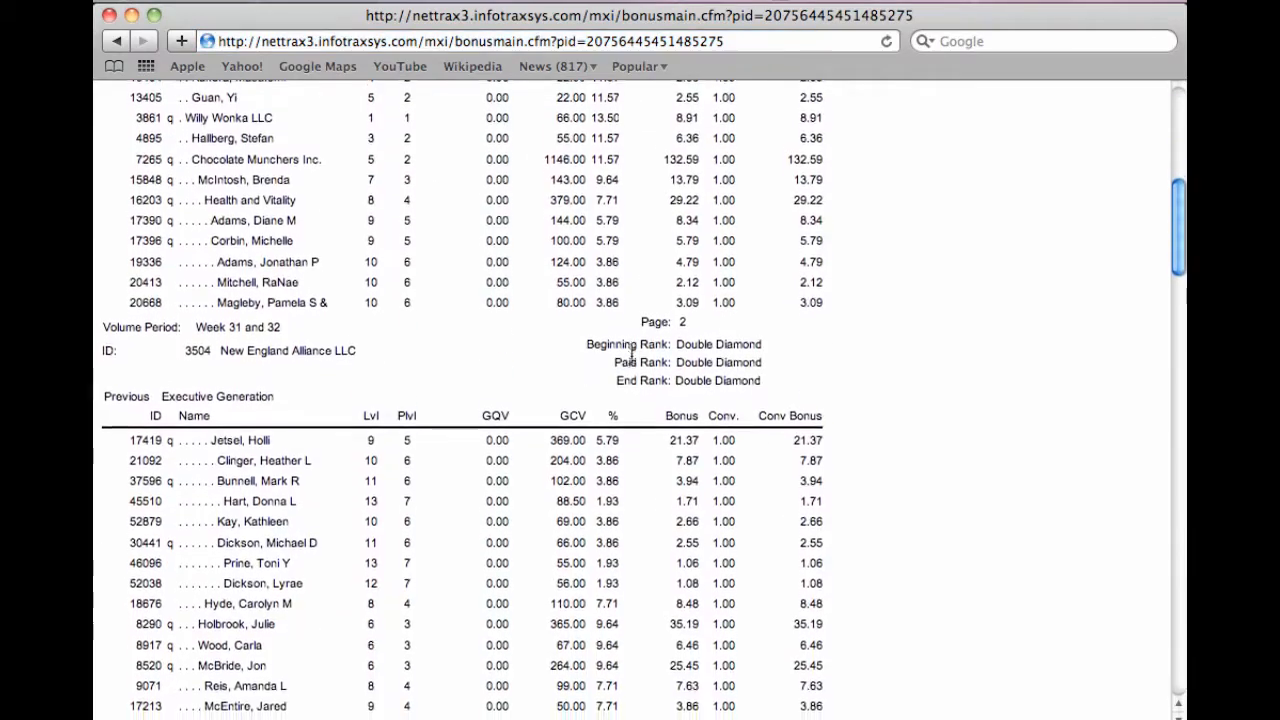
scroll("down", 3)
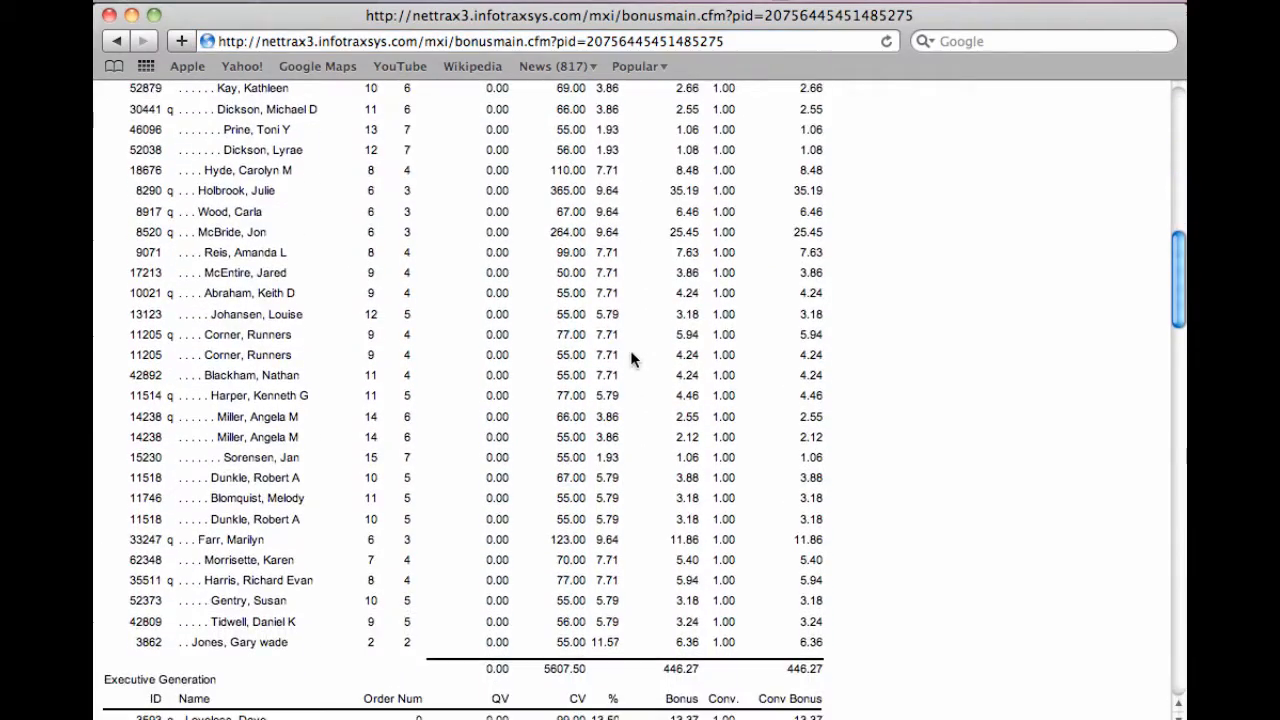
scroll("down", 3)
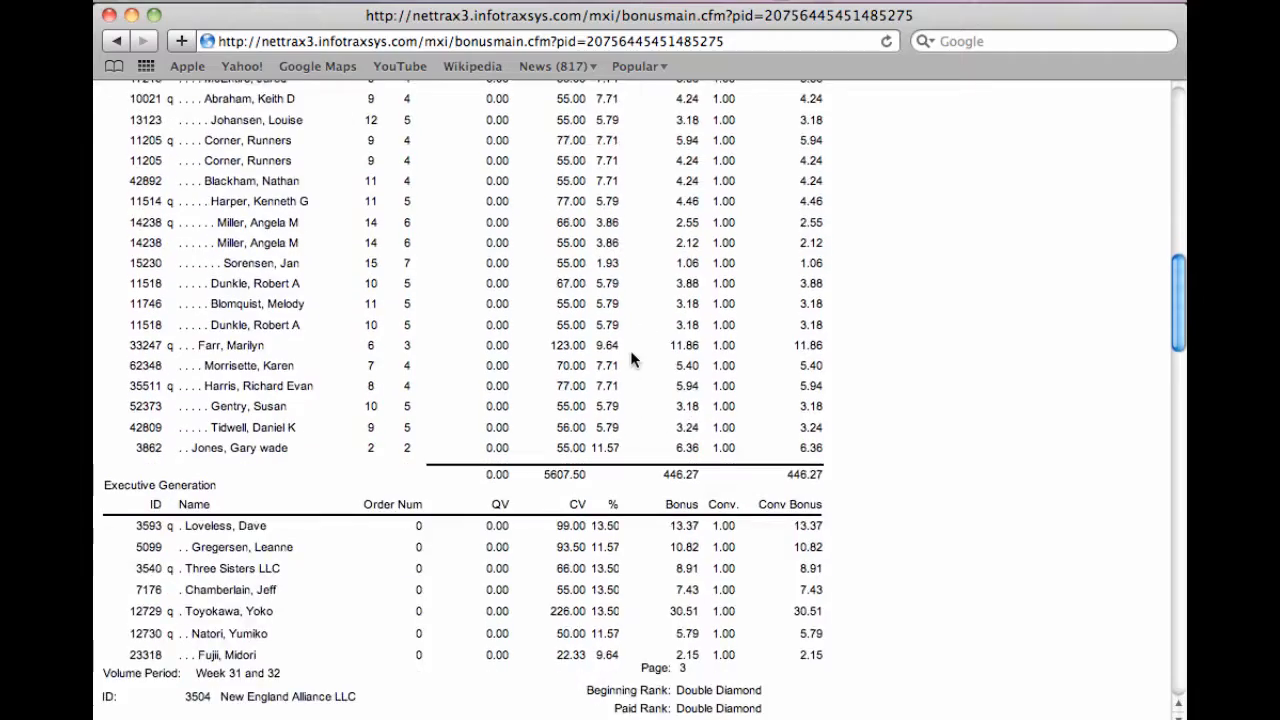
scroll("down", 3)
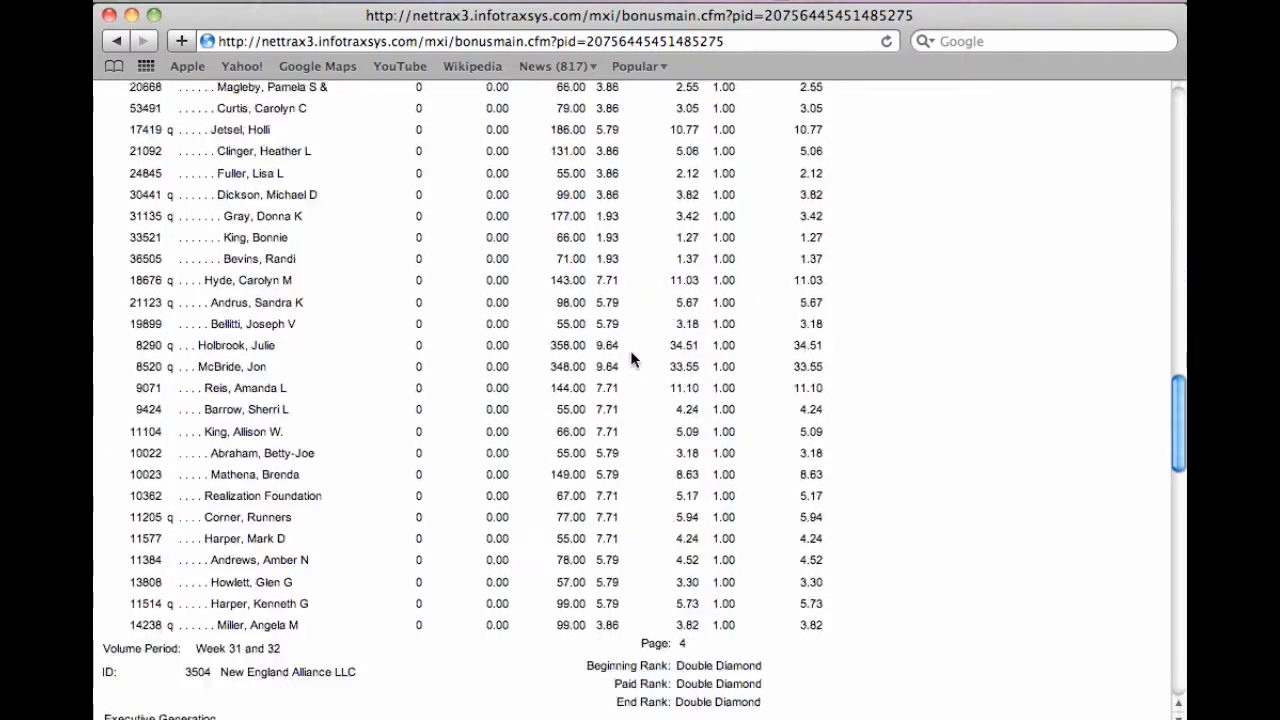
scroll("down", 3)
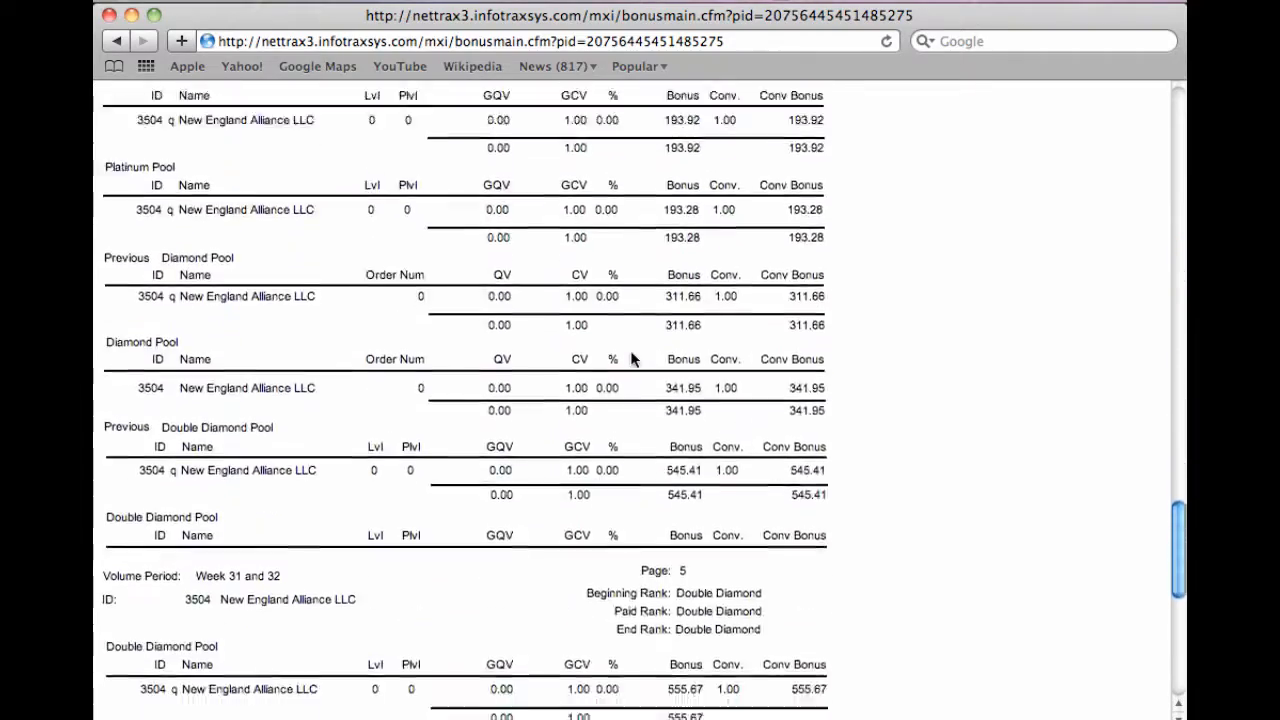
scroll("down", 3)
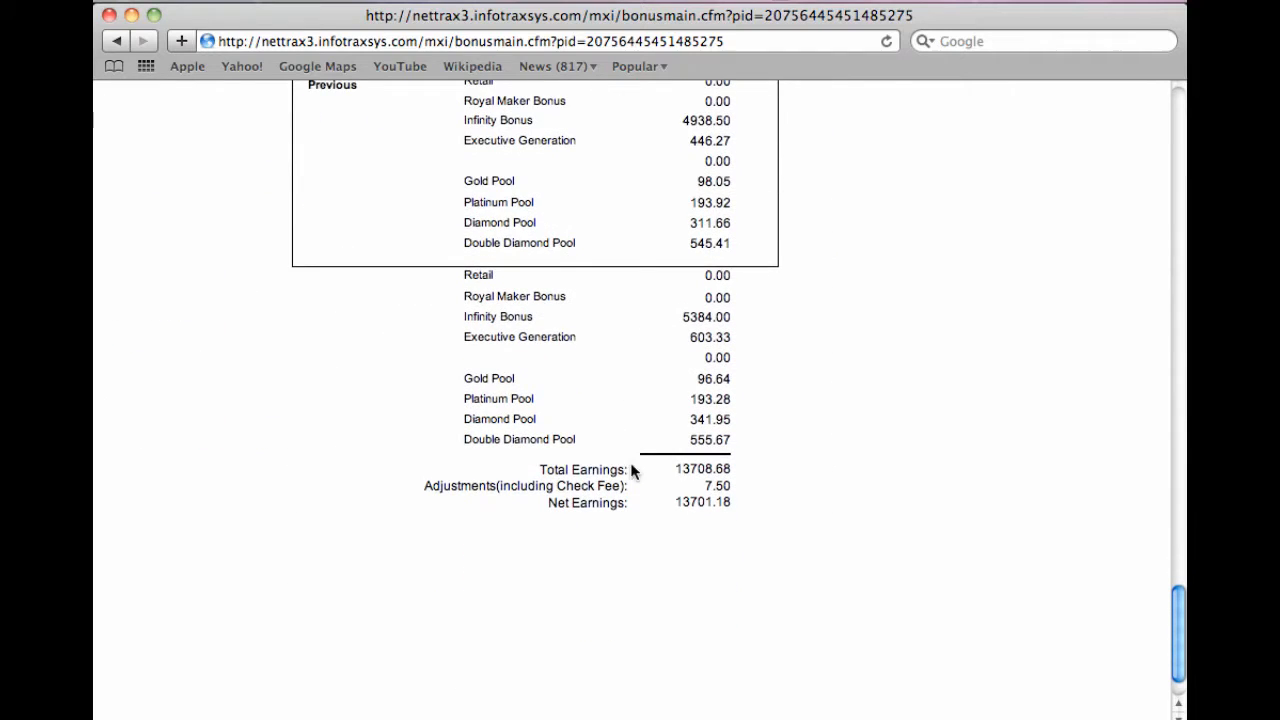
mouse_move(679, 519)
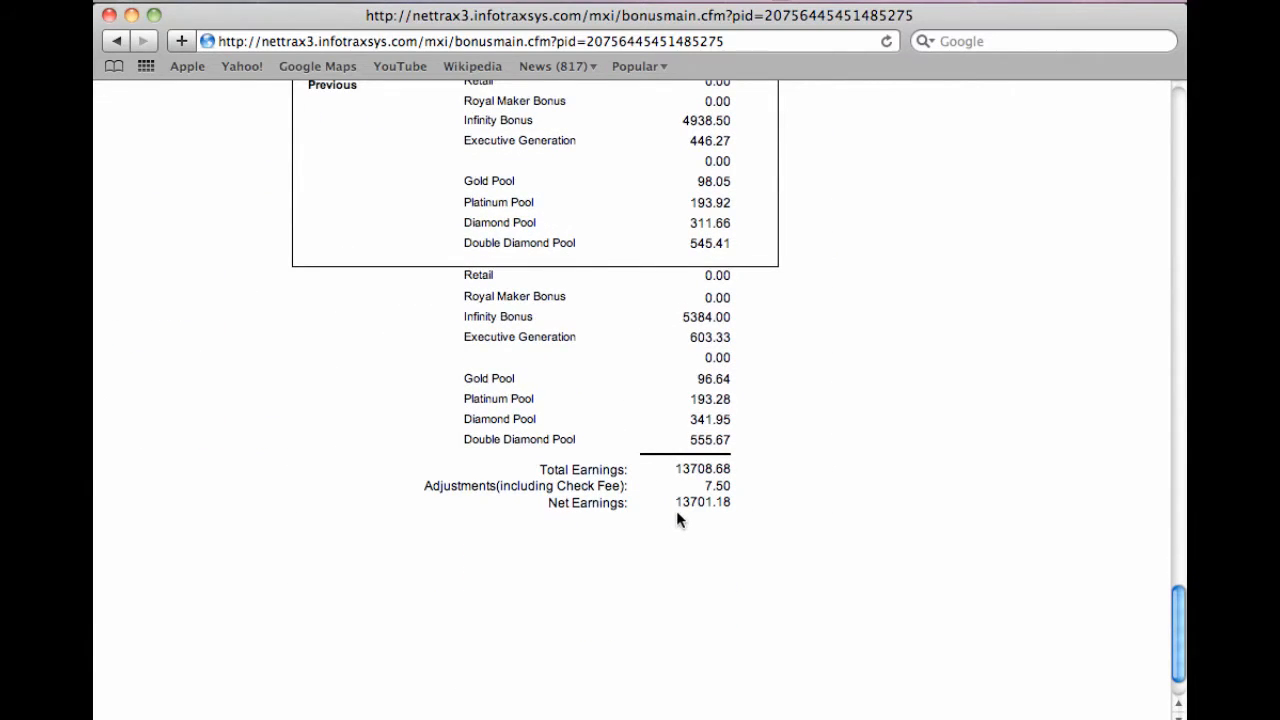
scroll("down", 3)
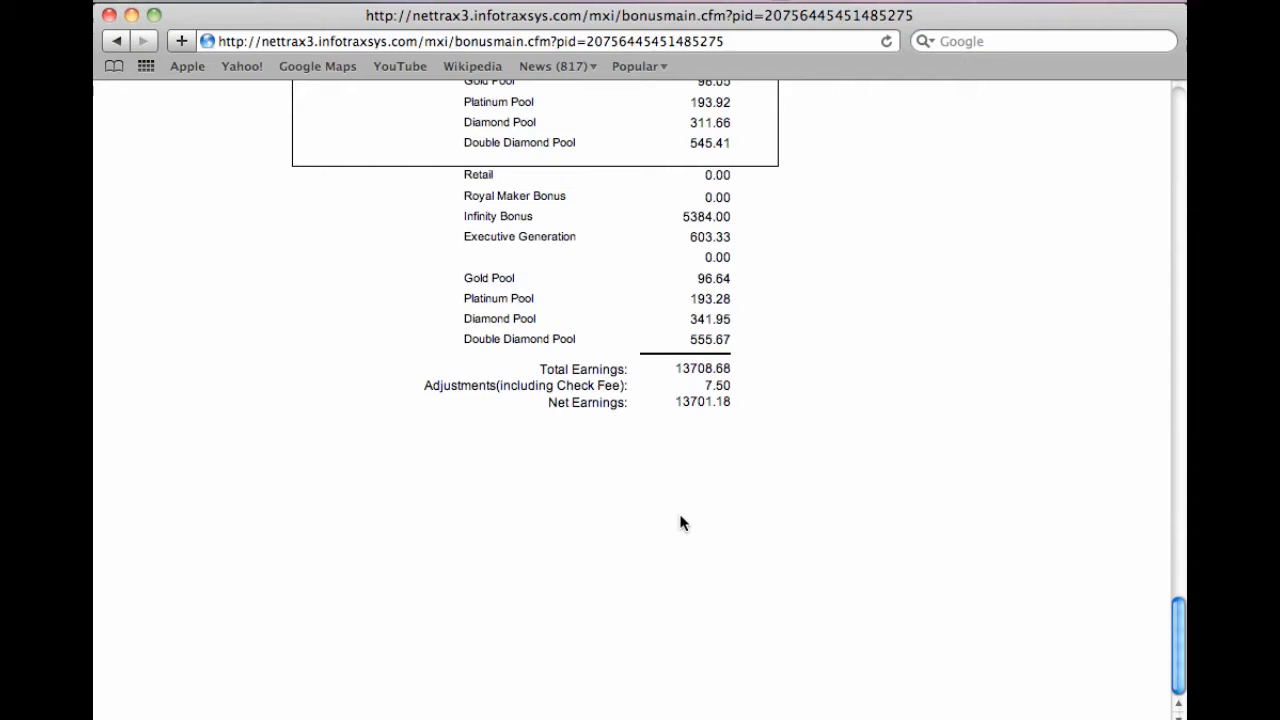
left_click(116, 41)
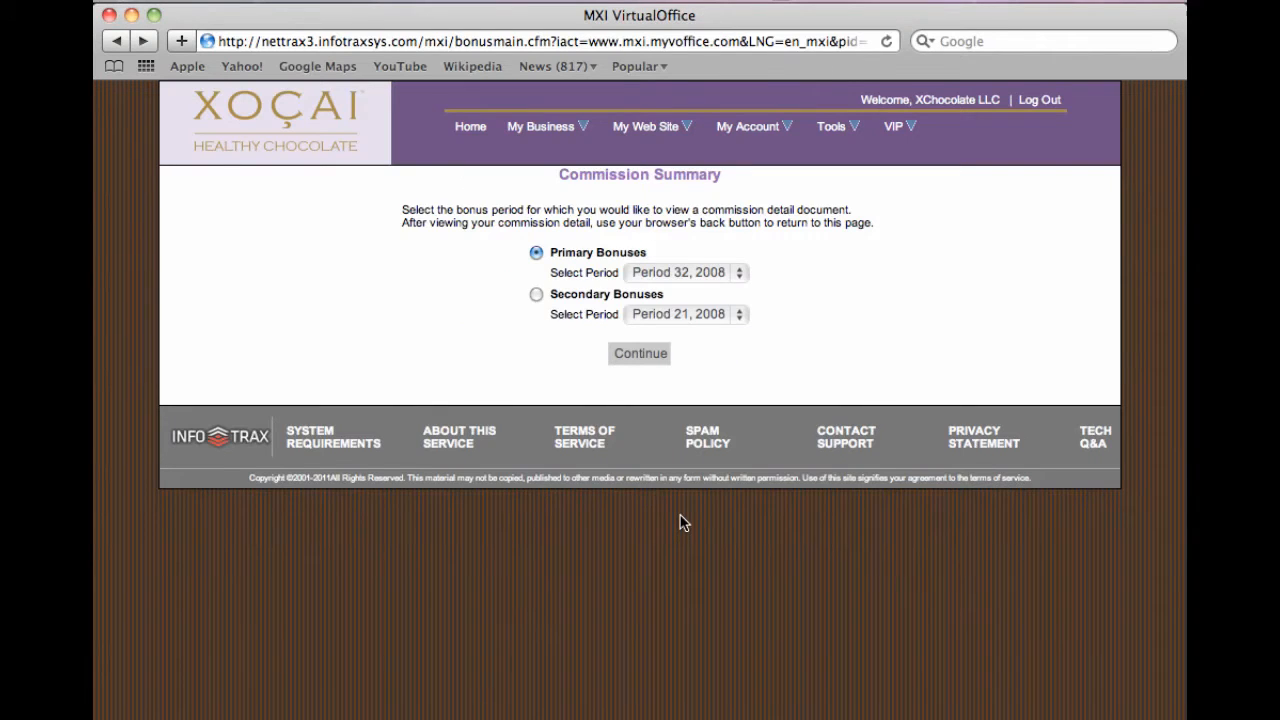